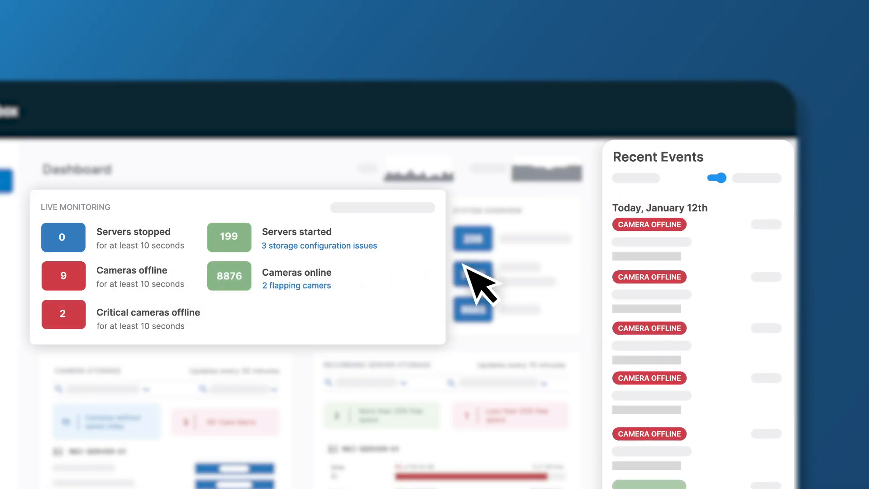
Open the Hardware inventory, showing the Elevator Lobby device's online Dome Camera
left_click(202, 244)
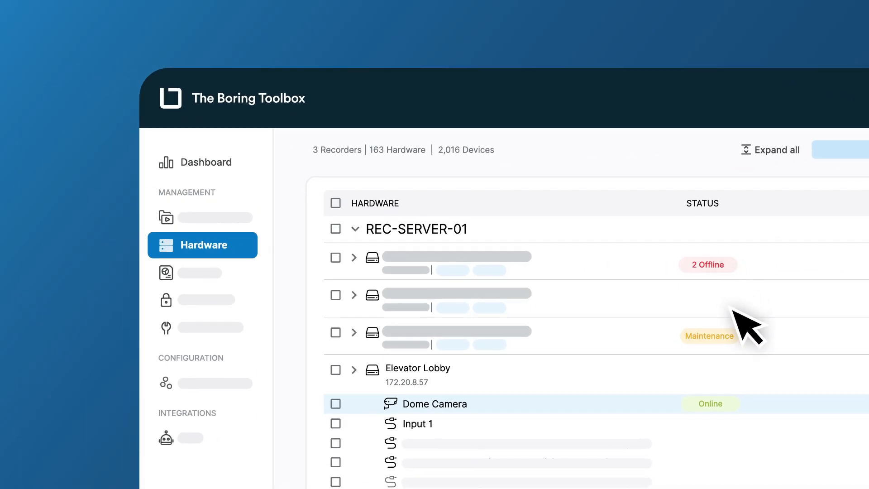
View the Dome Camera's details and start a bulk edit of the 22 selected items
left_click(435, 404)
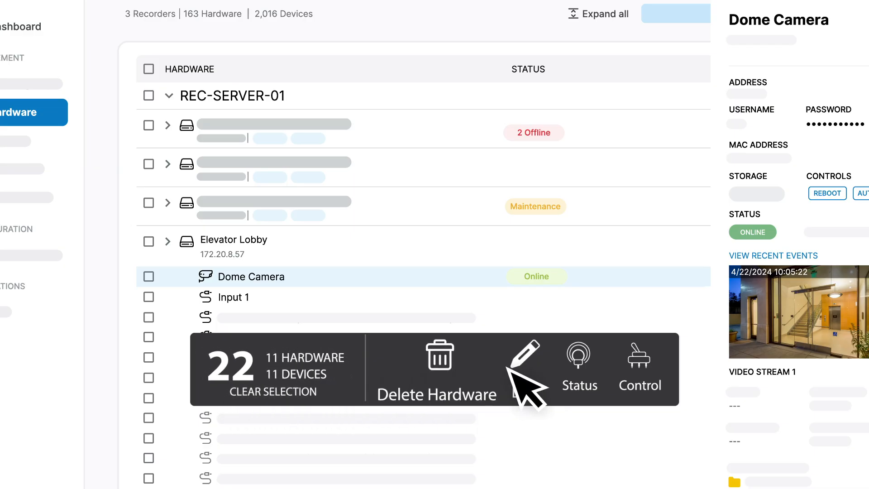
left_click(524, 360)
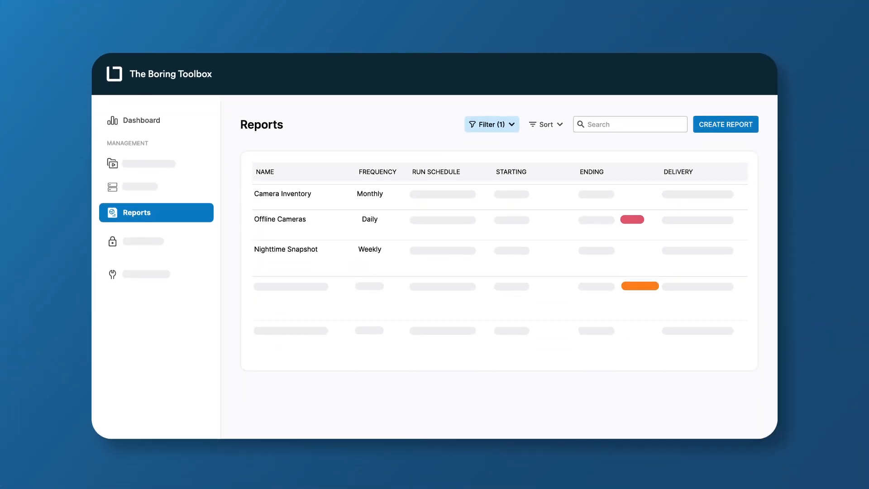
Preview the Create Report form and Slack bot setup, then go back to the Dashboard
left_click(725, 124)
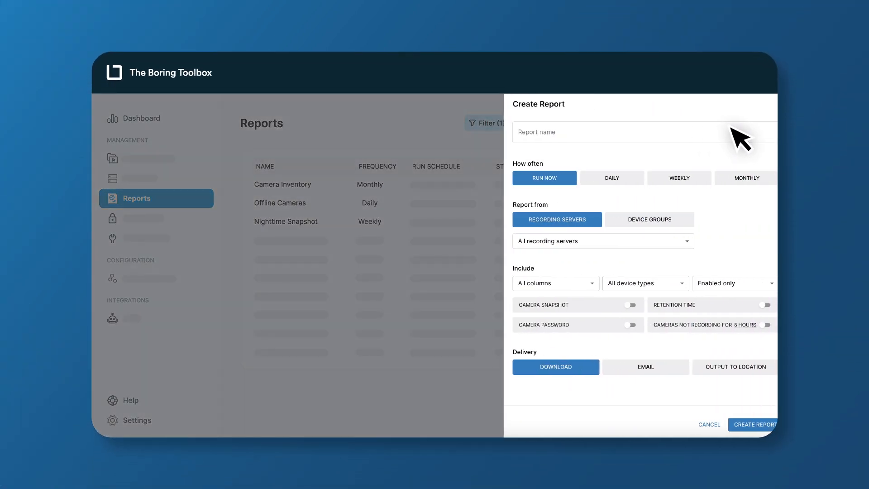
mouse_move(254, 354)
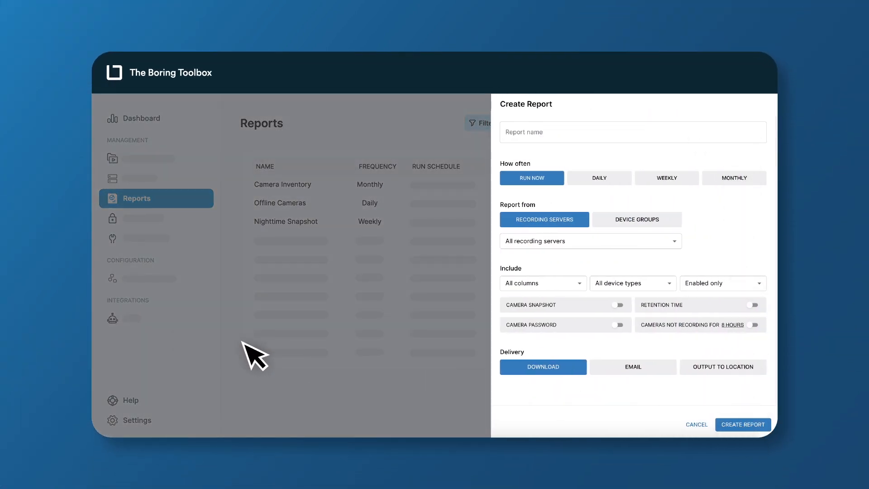
left_click(121, 322)
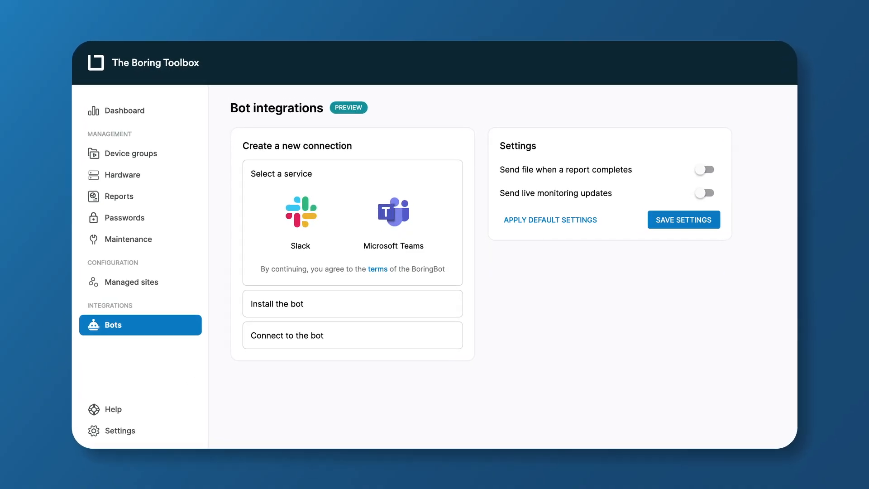
left_click(300, 216)
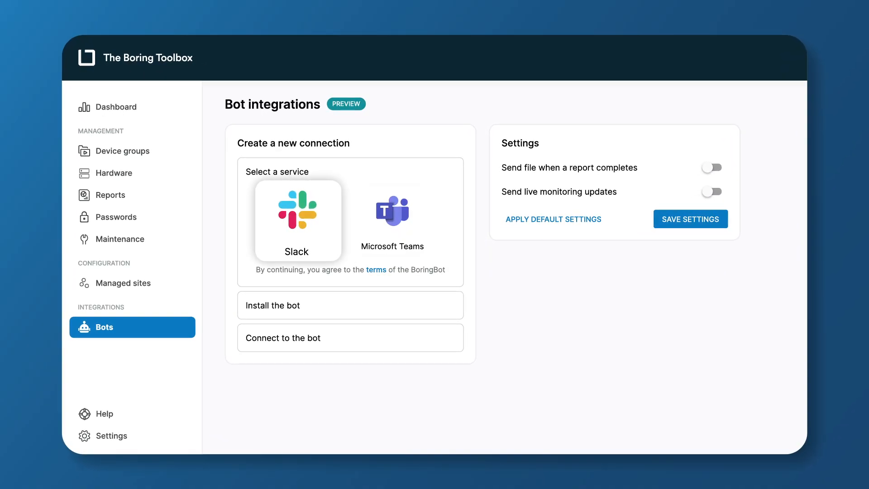
left_click(116, 106)
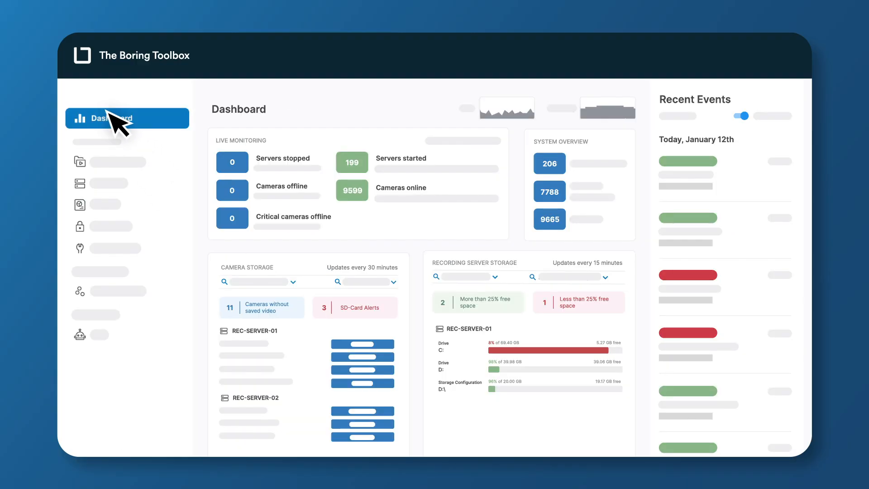